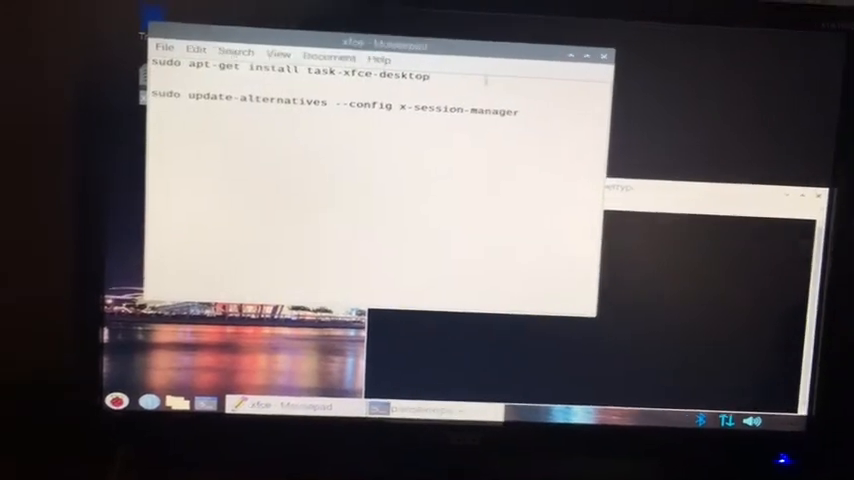
# Run sudo apt-get install task-xfce-desktop in the terminal
pyautogui.click(216, 24)
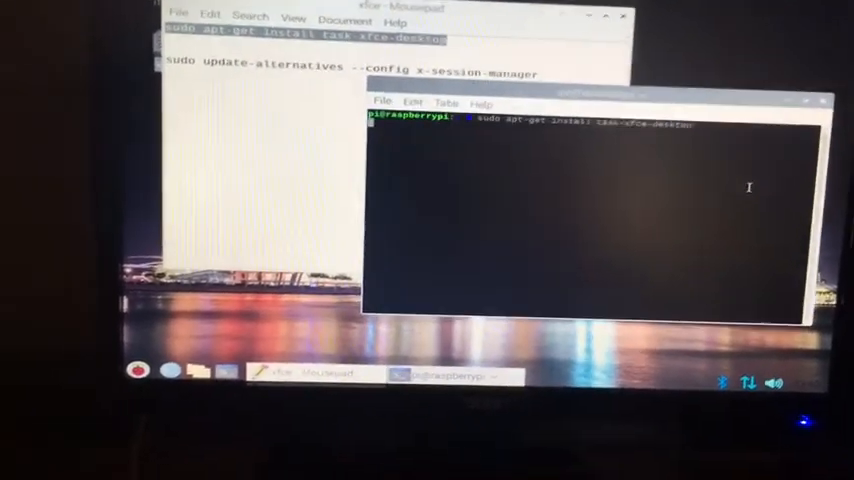
pyautogui.press('Return')
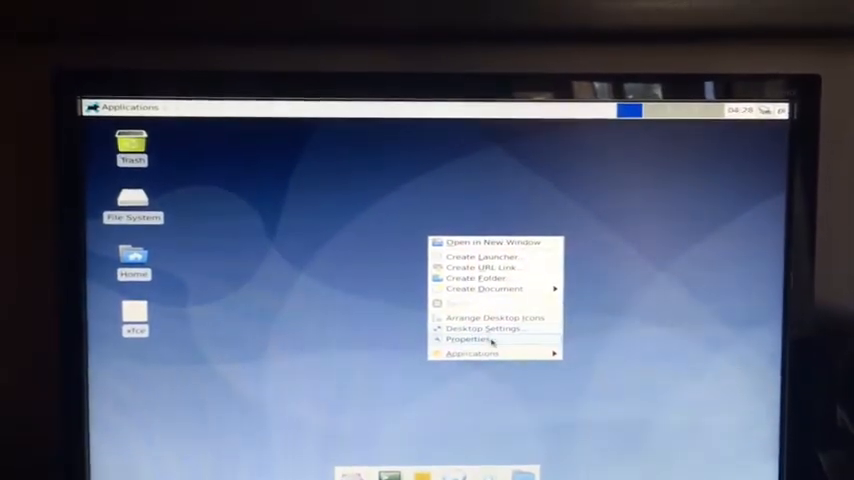
# Review the Background wallpapers in Desktop Settings, then bring up Chromium on a fresh tab
pyautogui.click(482, 328)
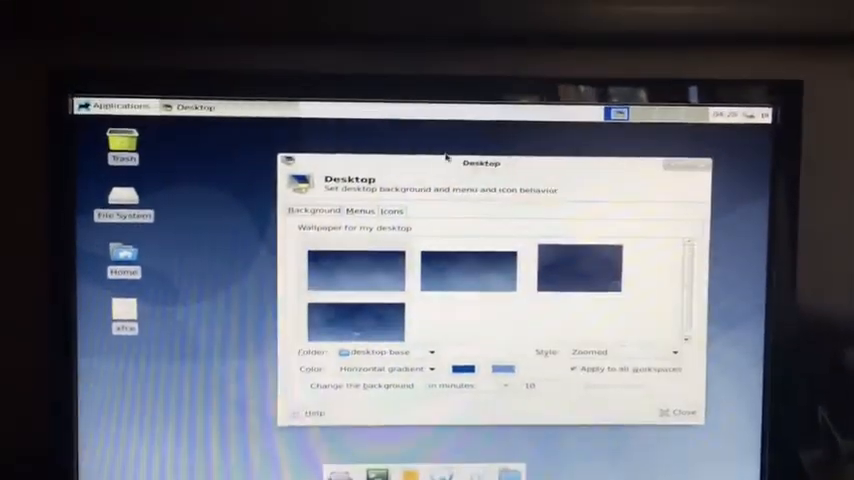
pyautogui.click(344, 212)
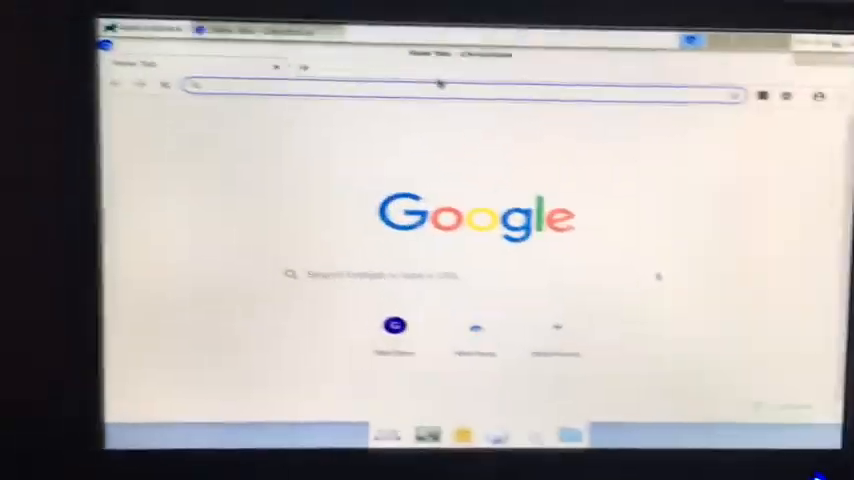
# Search for the DynamicWallpaper GitHub project and download it as a ZIP, keeping the file
pyautogui.write('raspberry pi')
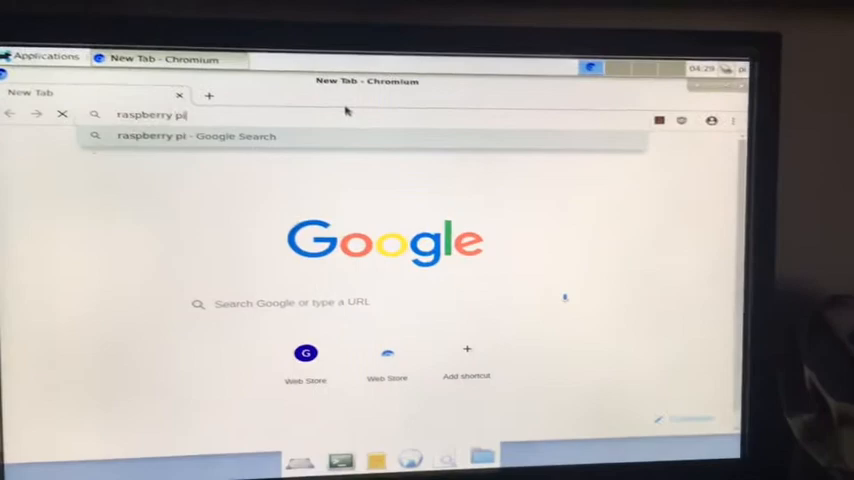
pyautogui.write('logo')
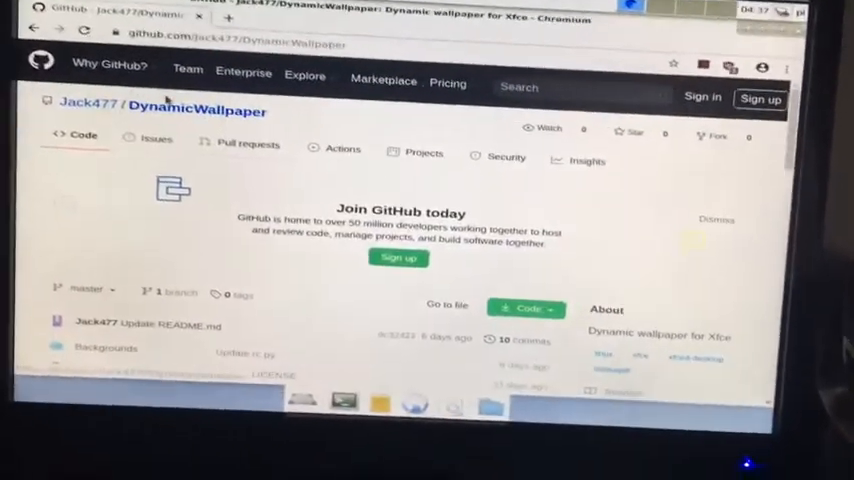
pyautogui.scroll(-3)
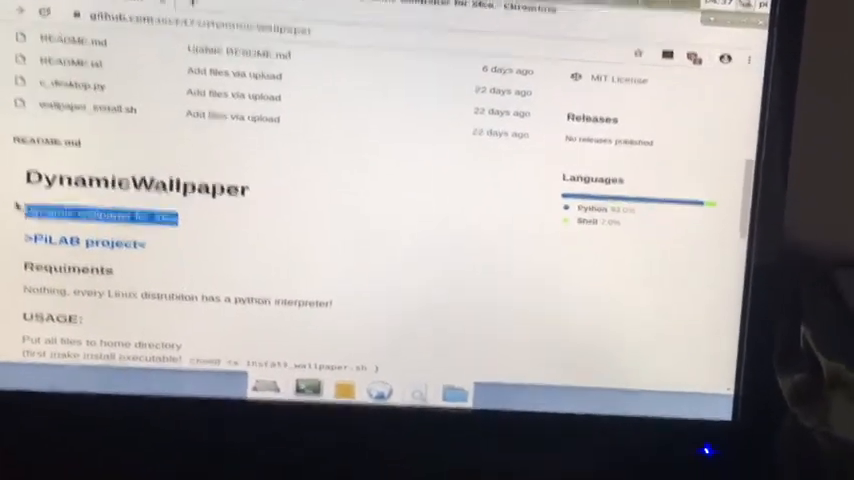
pyautogui.scroll(-3)
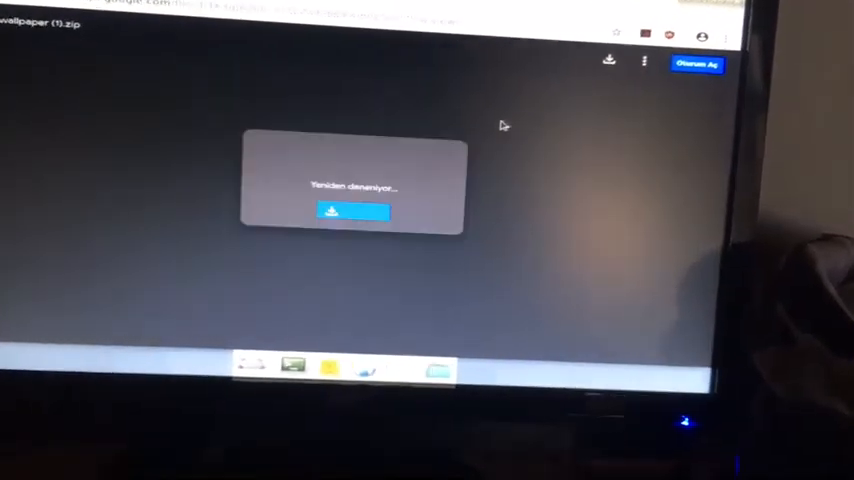
pyautogui.click(352, 212)
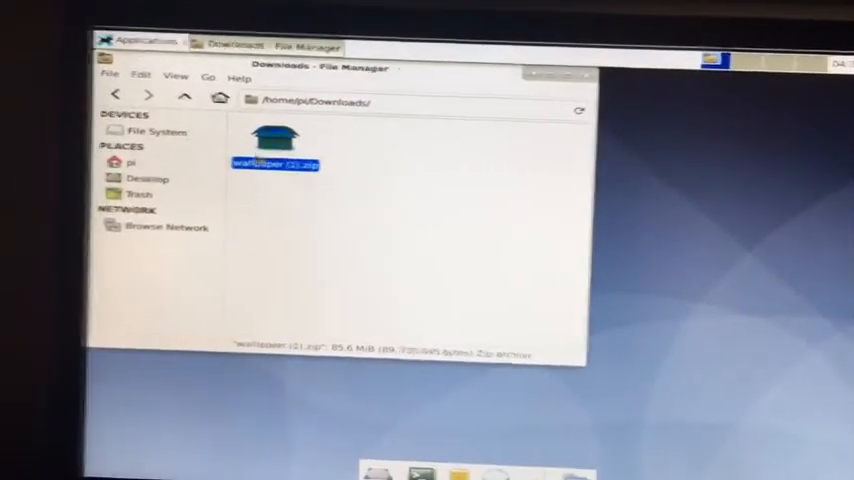
# Extract the downloaded DynamicWallpaper zip archive into /home/pi
pyautogui.doubleClick(280, 156)
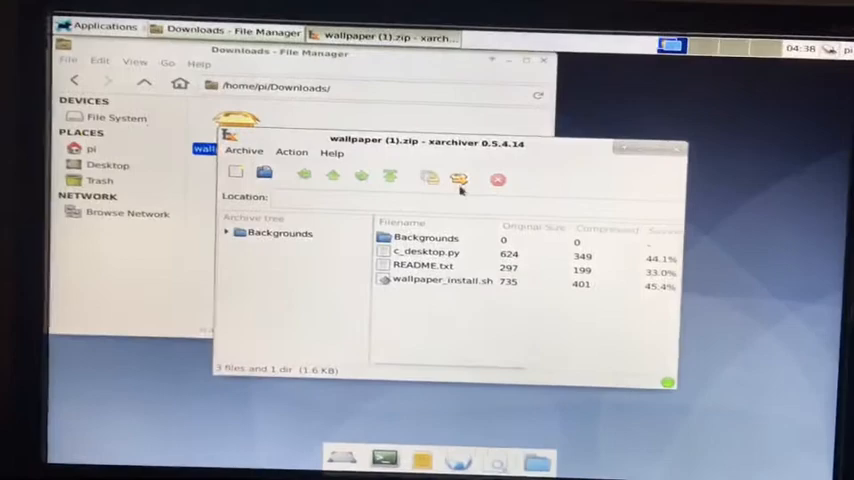
pyautogui.click(456, 176)
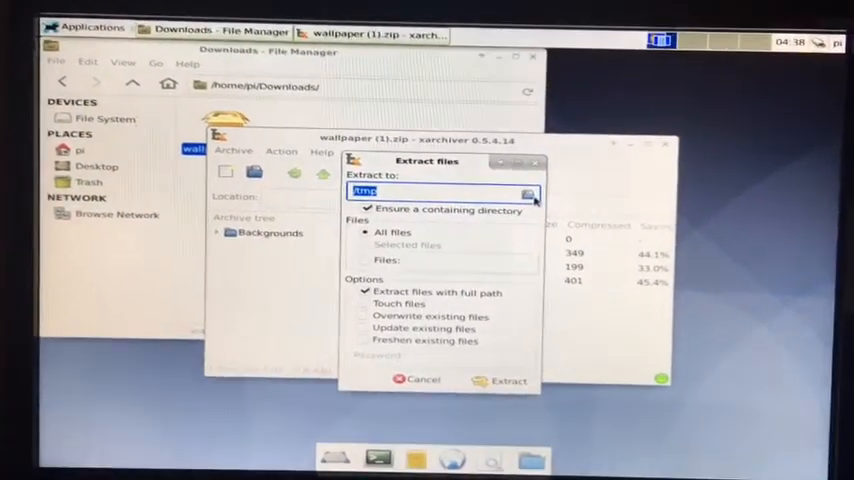
pyautogui.click(528, 192)
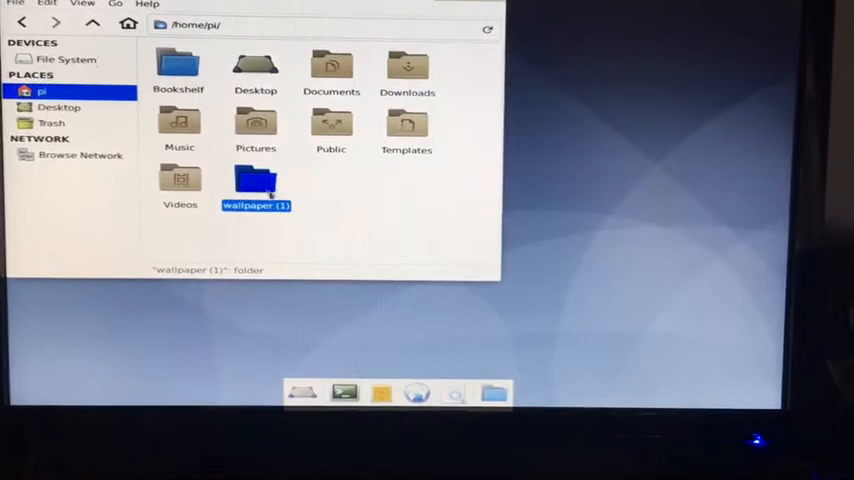
# Rename the extracted folder to wallpaper
pyautogui.rightClick(256, 184)
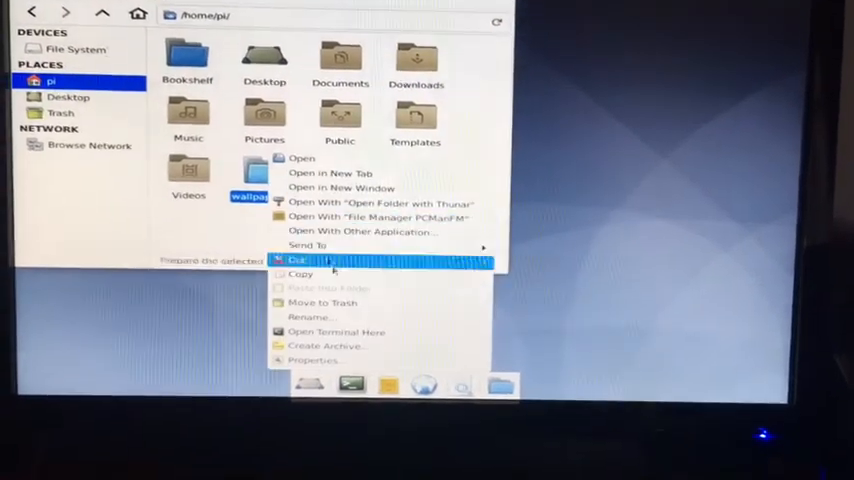
pyautogui.click(312, 316)
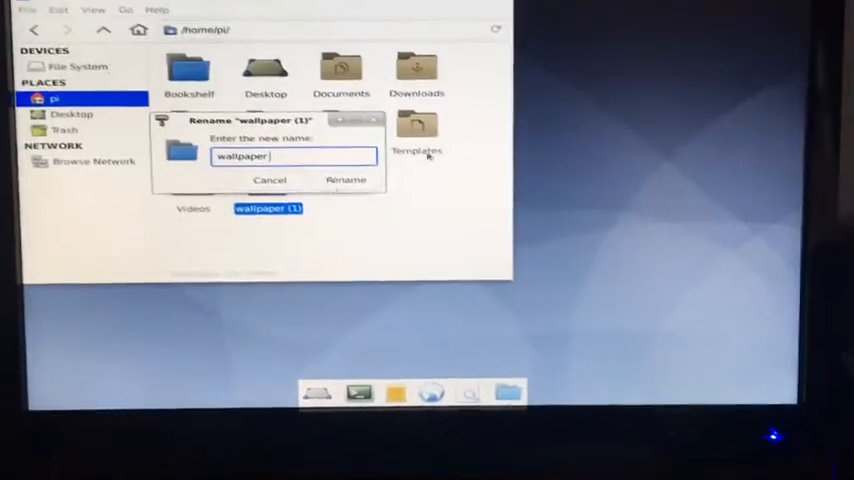
pyautogui.click(346, 180)
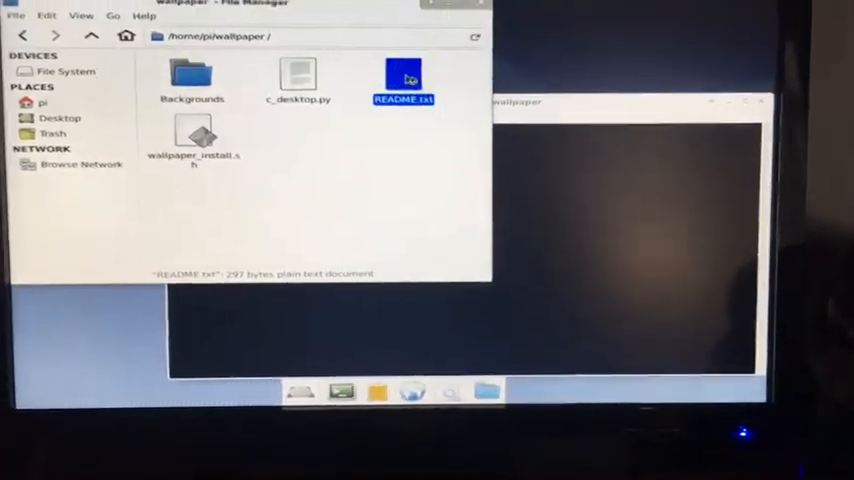
# Following the README, make wallpaper_install.sh executable with chmod +x and run it to install python3-pil
pyautogui.doubleClick(404, 80)
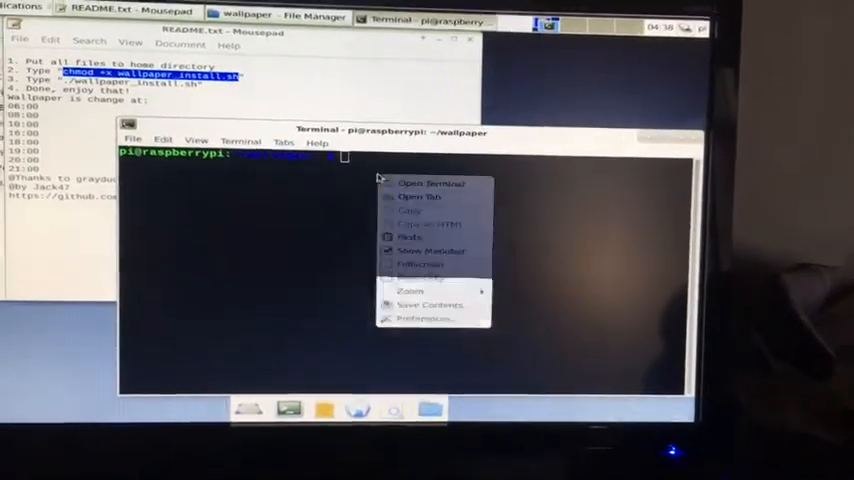
pyautogui.click(410, 236)
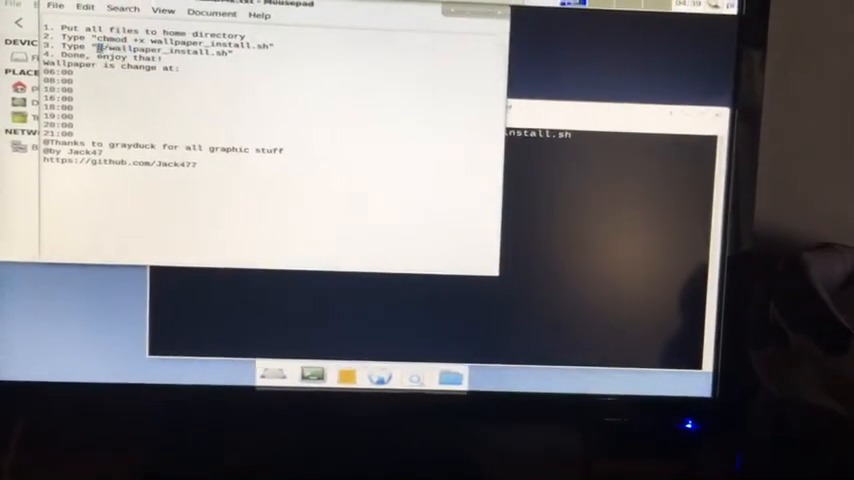
pyautogui.doubleClick(160, 52)
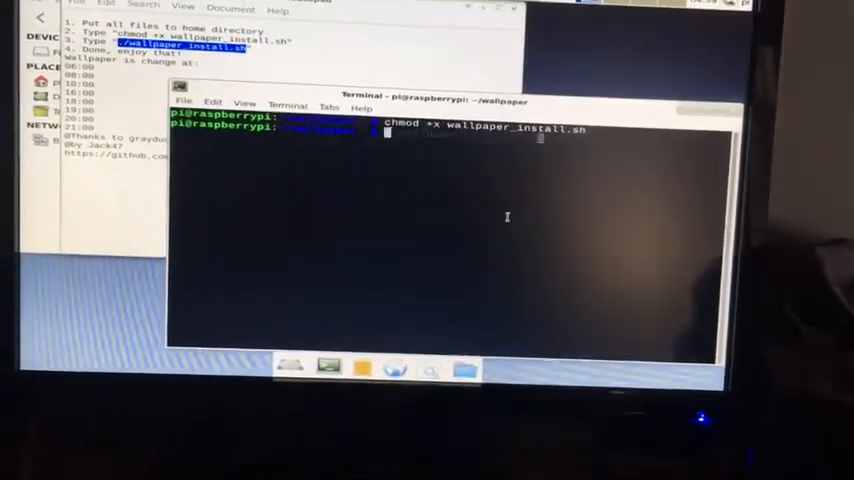
pyautogui.press('Return')
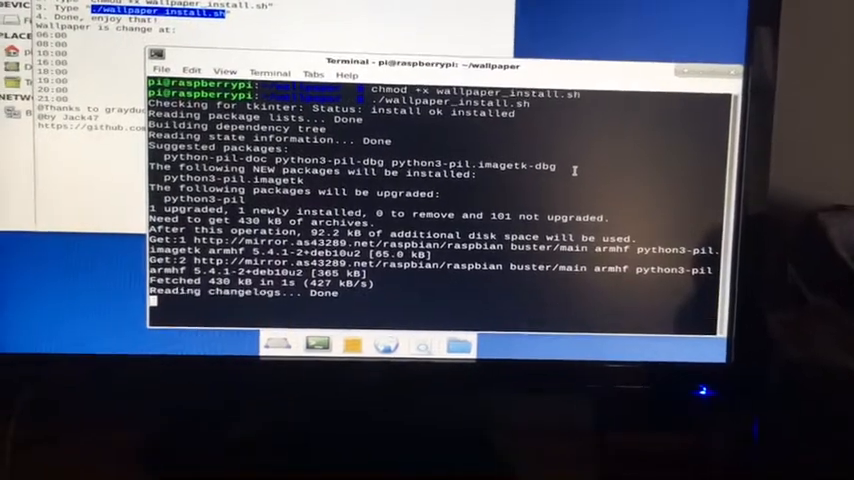
pyautogui.scroll(-3)
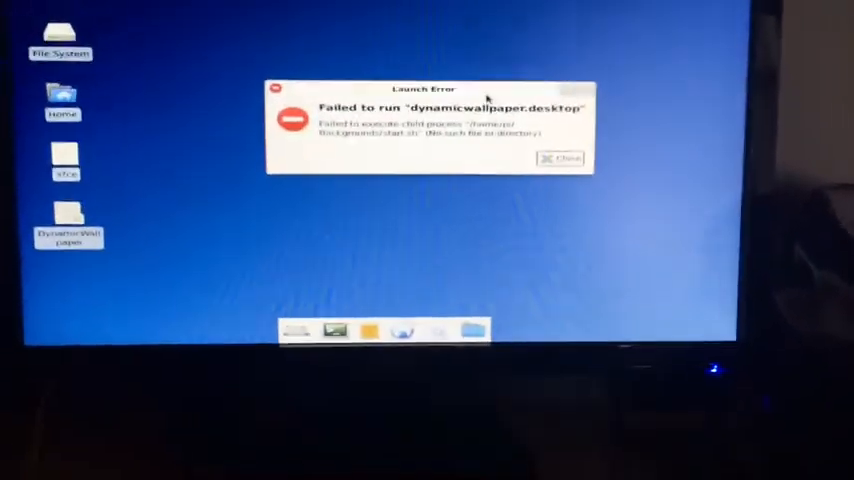
pyautogui.click(562, 158)
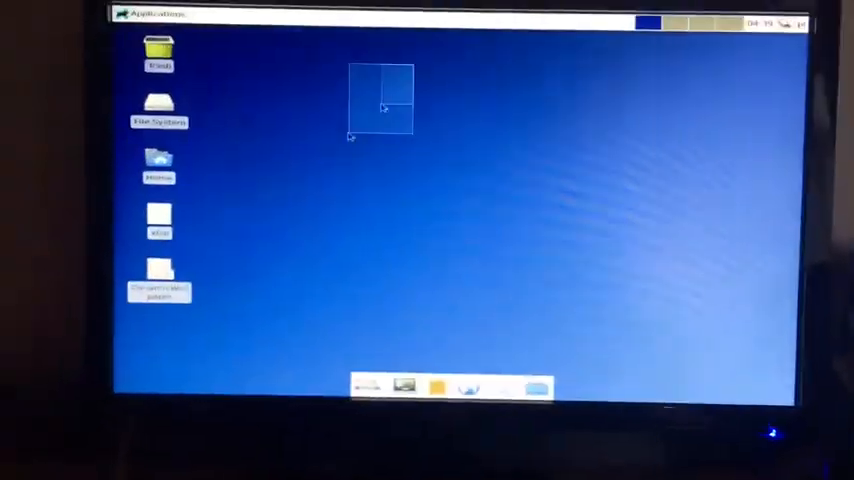
pyautogui.doubleClick(160, 278)
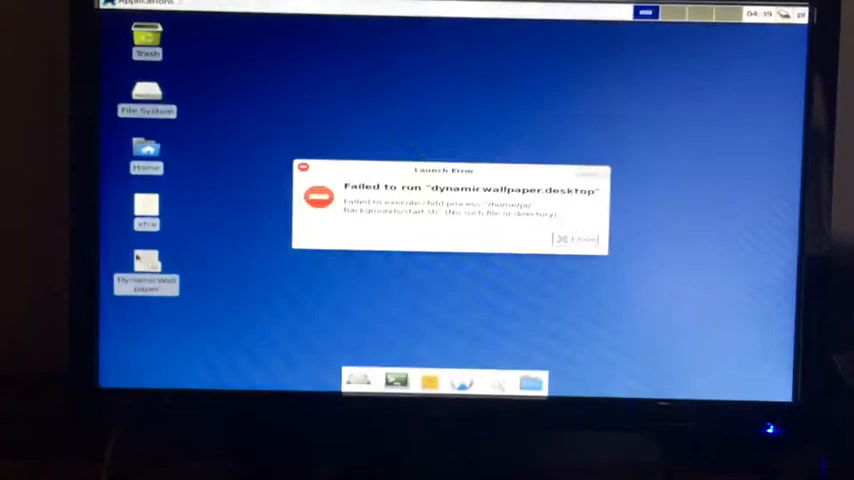
pyautogui.click(576, 240)
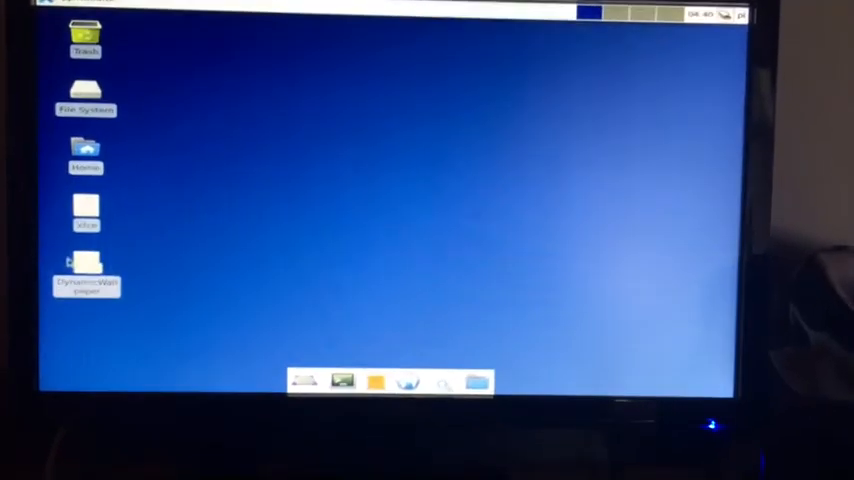
pyautogui.doubleClick(86, 268)
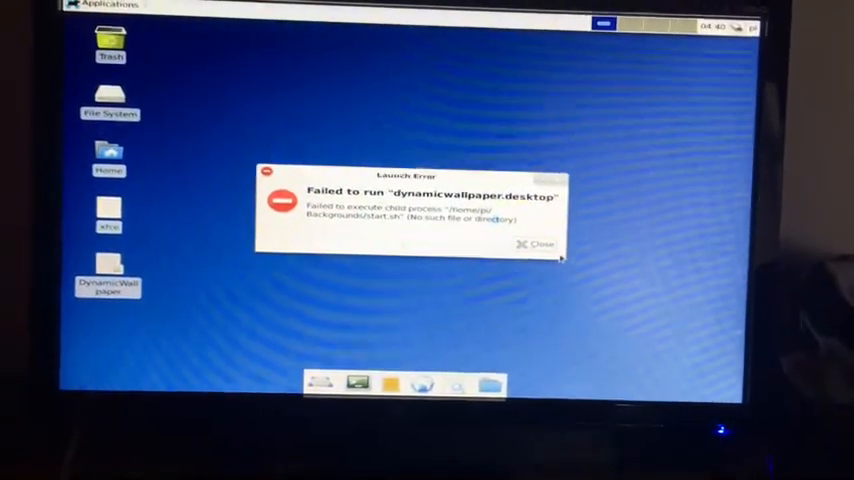
pyautogui.click(538, 244)
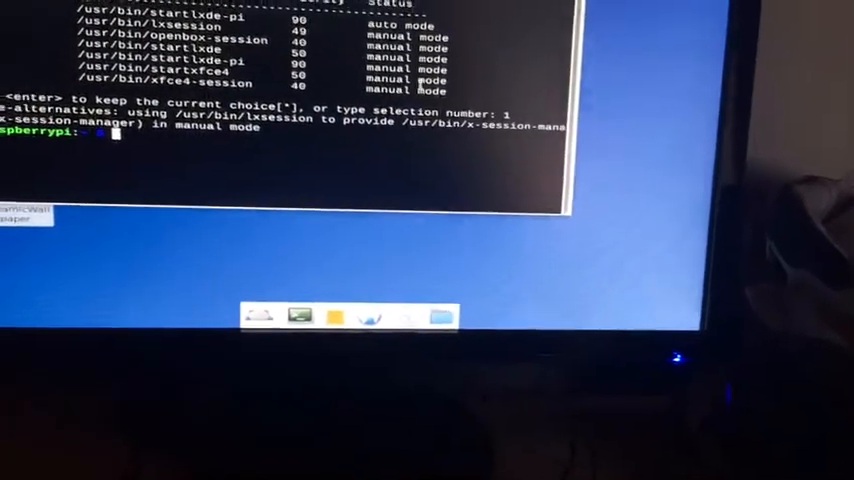
# Enter the remaining commands and reboot the Raspberry Pi with sudo reboot
pyautogui.write('chmod +x wallpaper_install.sh')
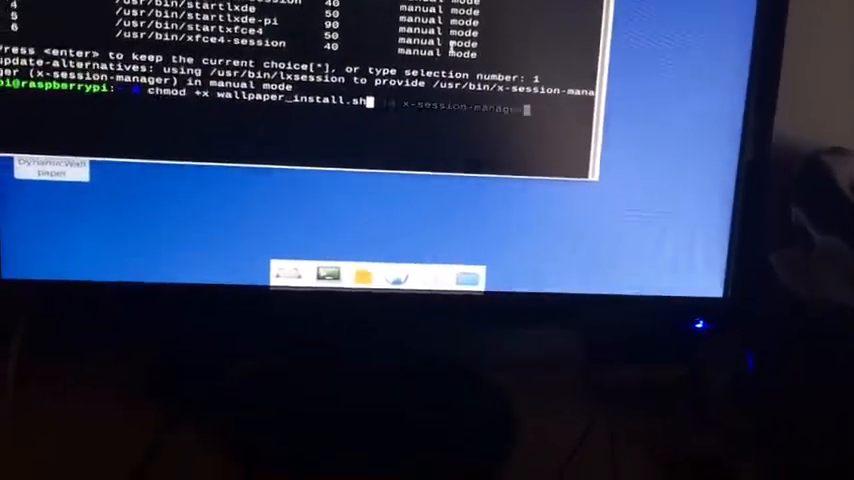
pyautogui.write('sudo reboot')
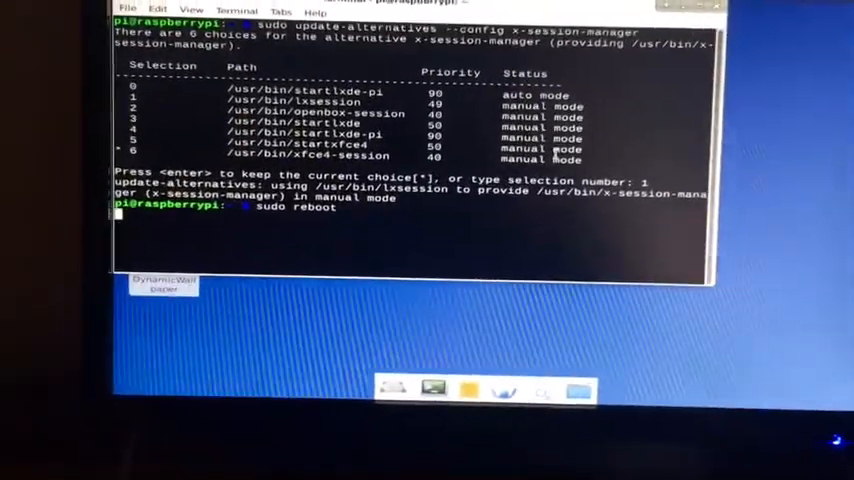
pyautogui.press('Return')
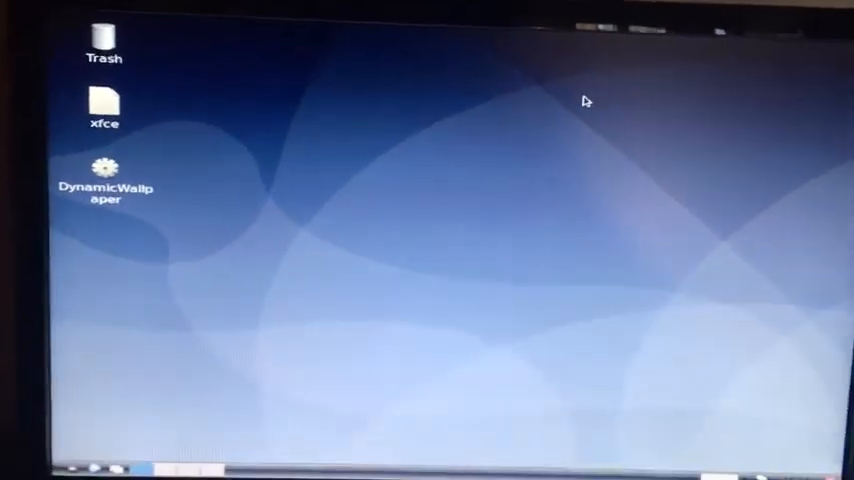